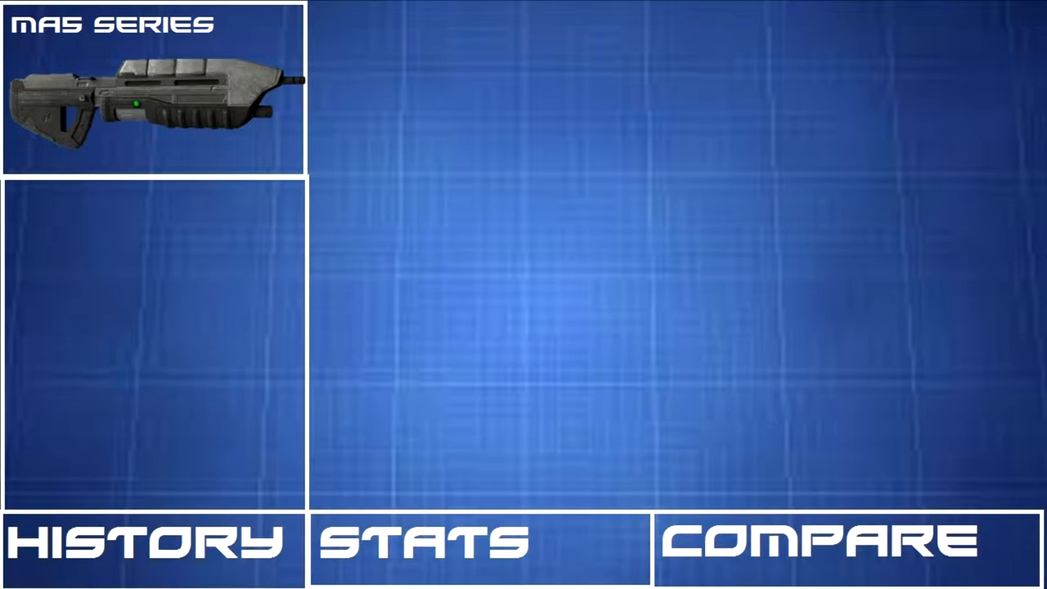
# Show the History section with 50 years of ammo types like shredder and stun beside the soldiers clip.
pyautogui.click(150, 543)
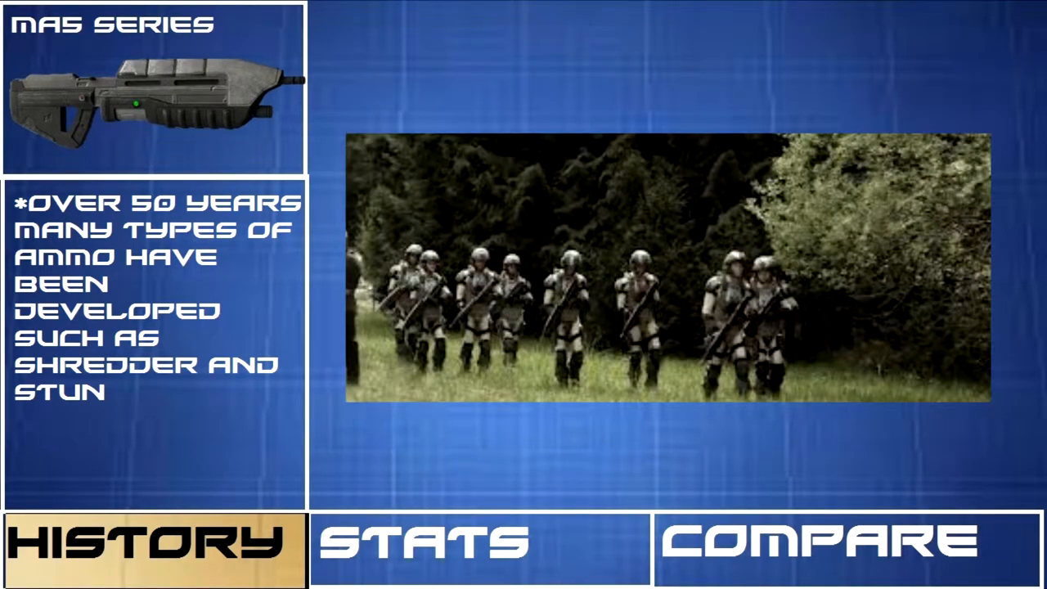
# Show the Stats section's weights and 4733-joule kinetic-energy calculation, then move to Compare.
pyautogui.click(483, 547)
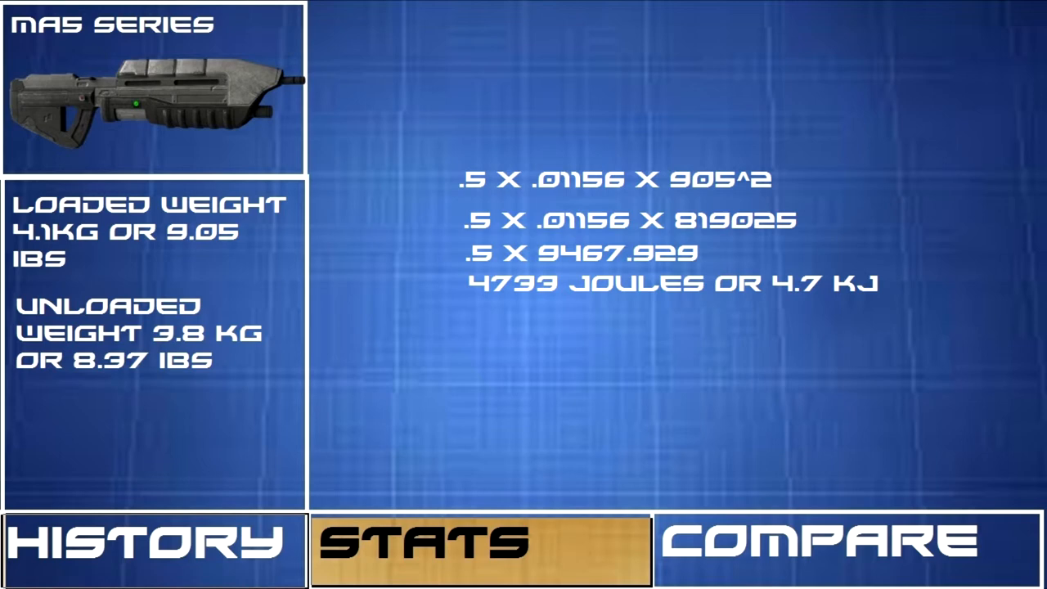
pyautogui.click(821, 546)
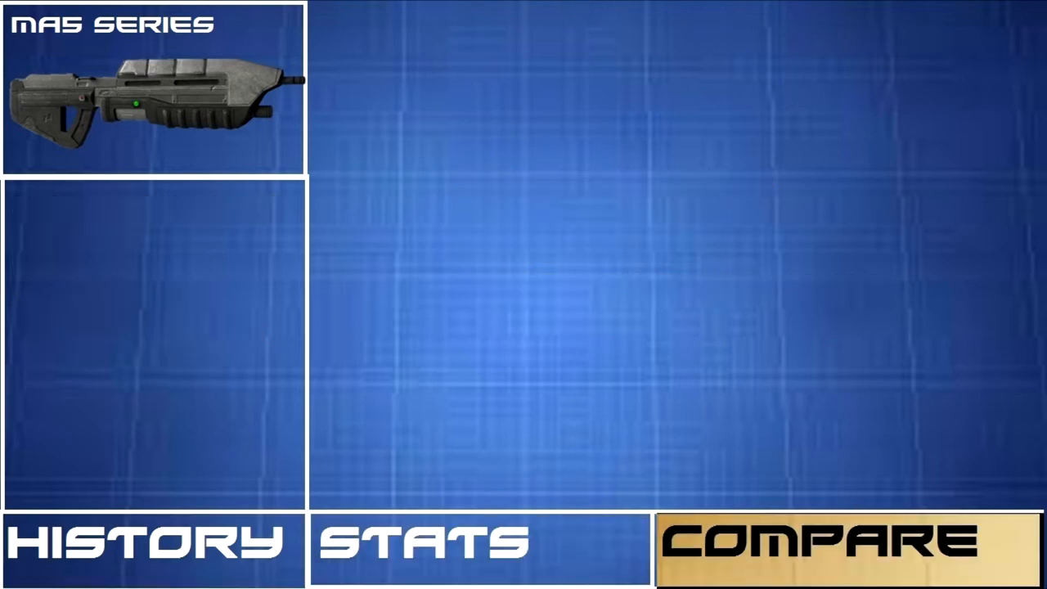